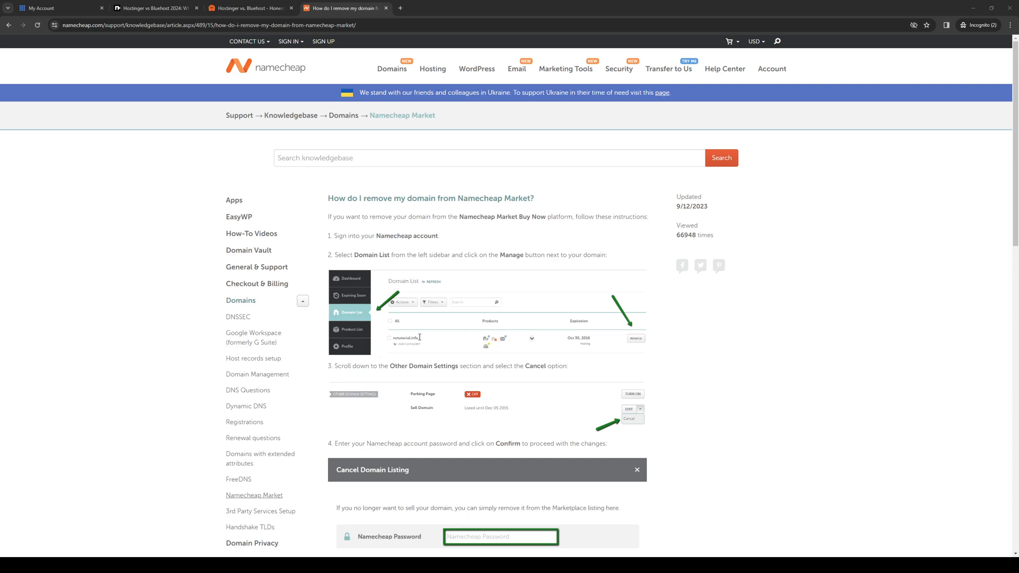
mouse_move(475, 331)
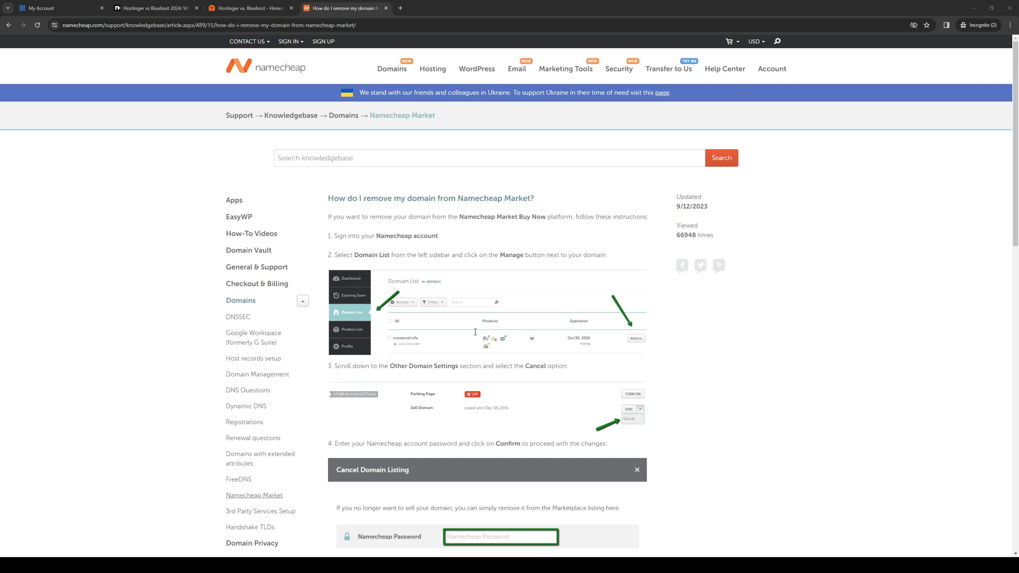
mouse_move(750, 198)
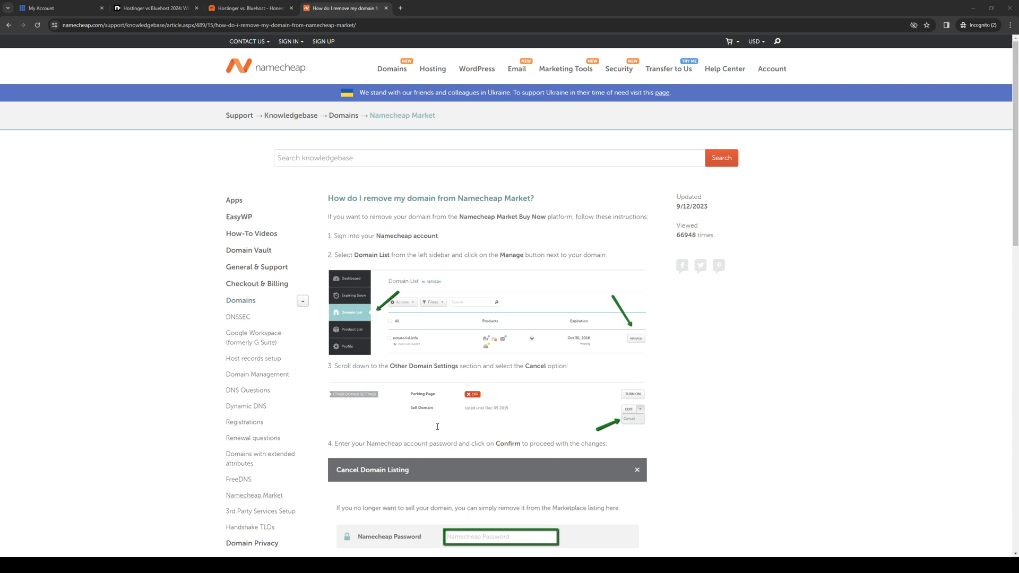
mouse_move(509, 433)
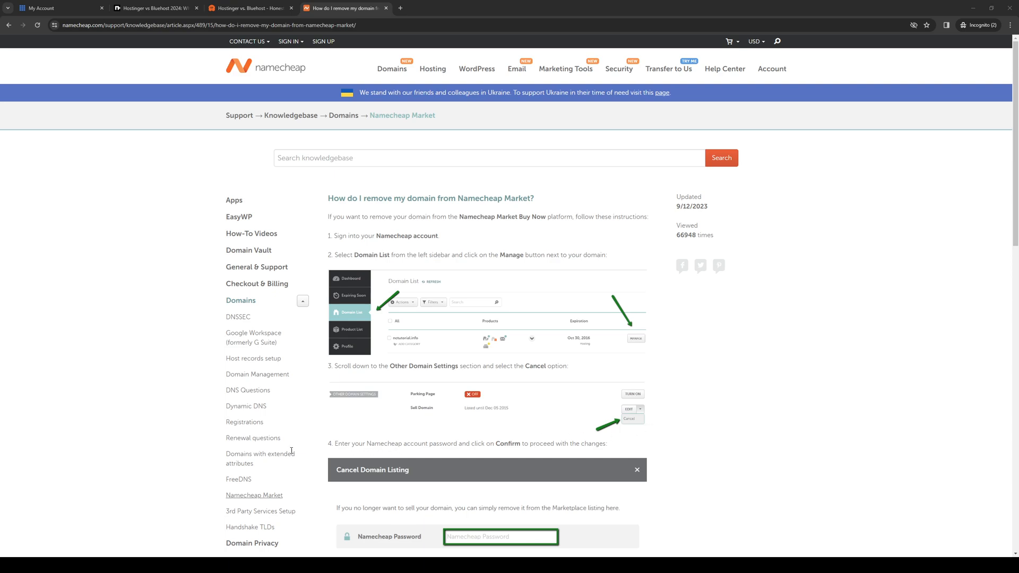
mouse_move(502, 439)
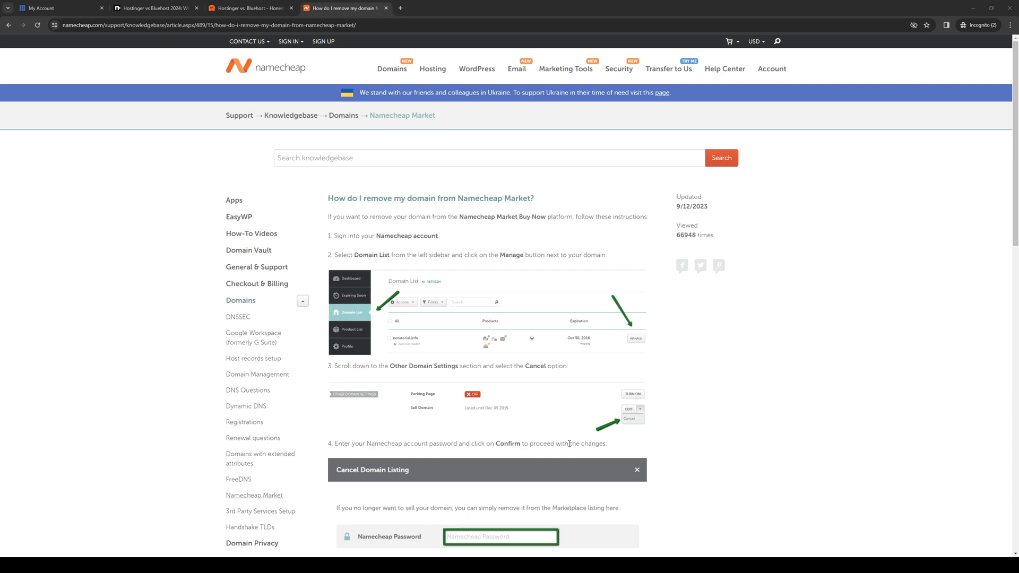
mouse_move(205, 406)
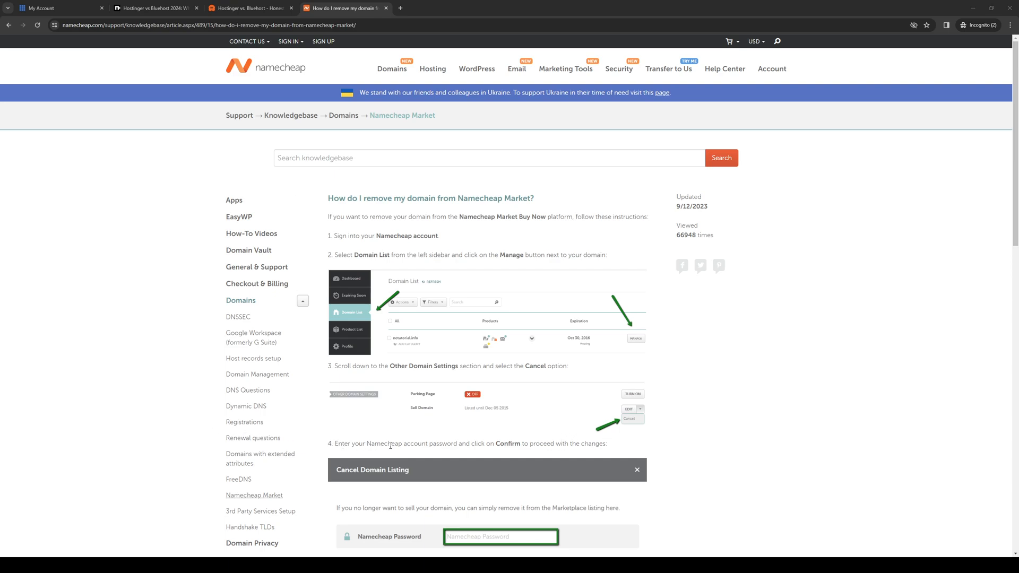
mouse_move(295, 437)
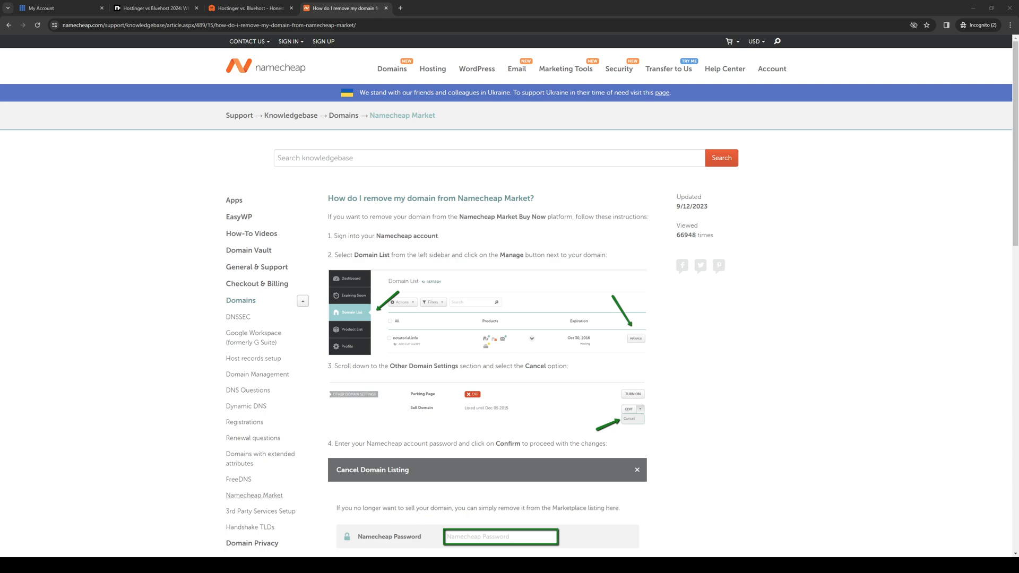
mouse_move(82, 336)
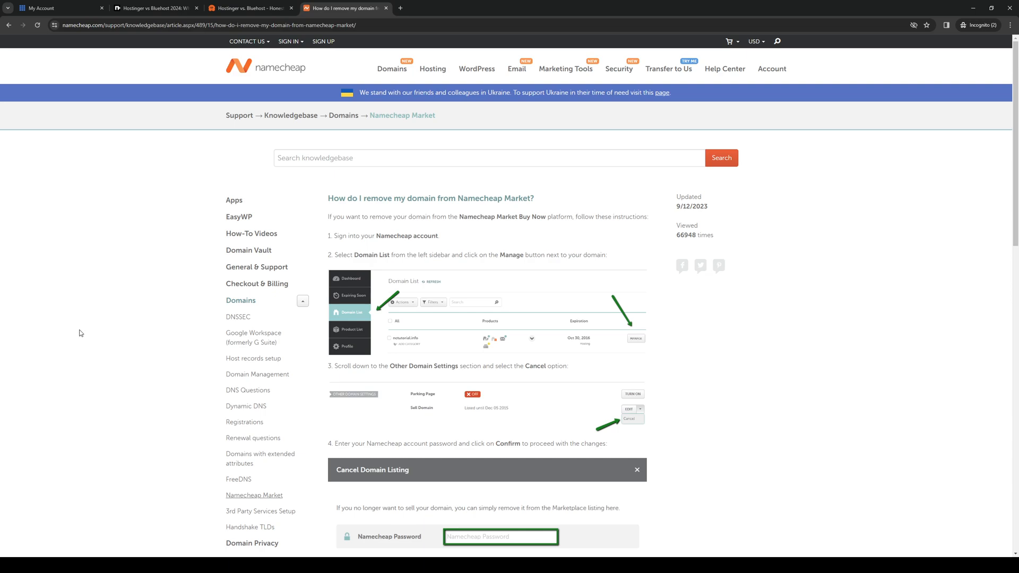
mouse_move(411, 243)
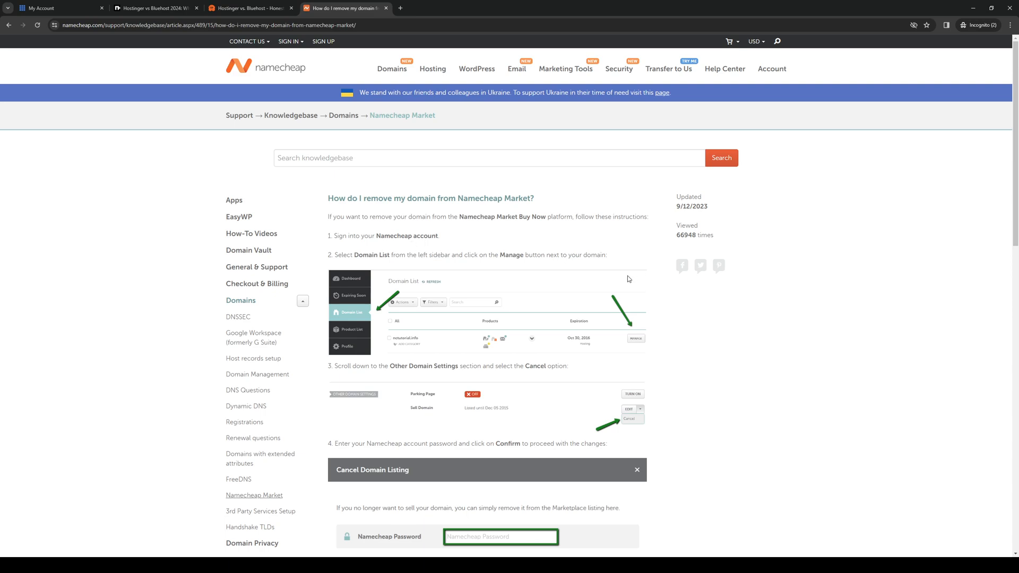
mouse_move(406, 265)
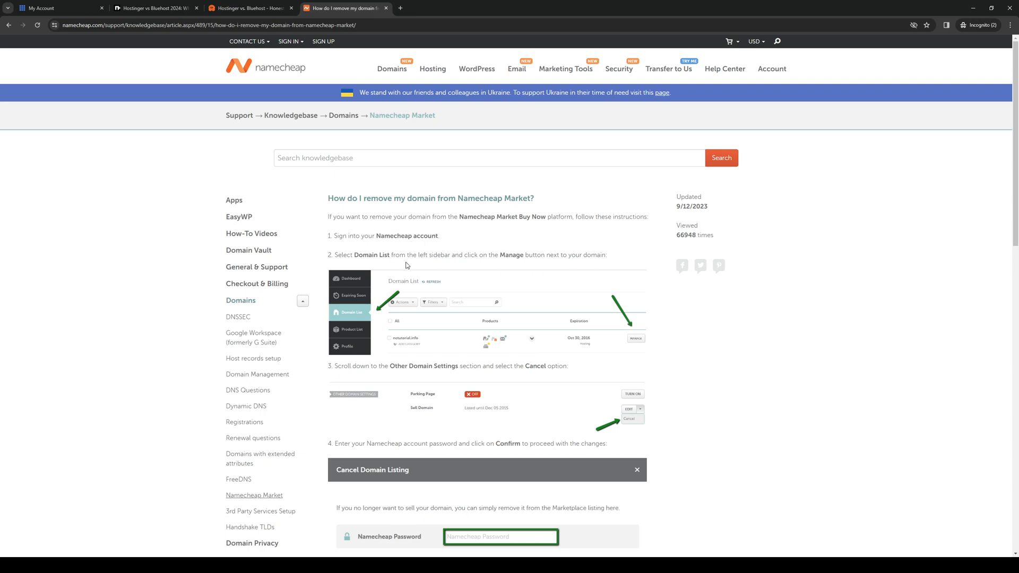
mouse_move(654, 294)
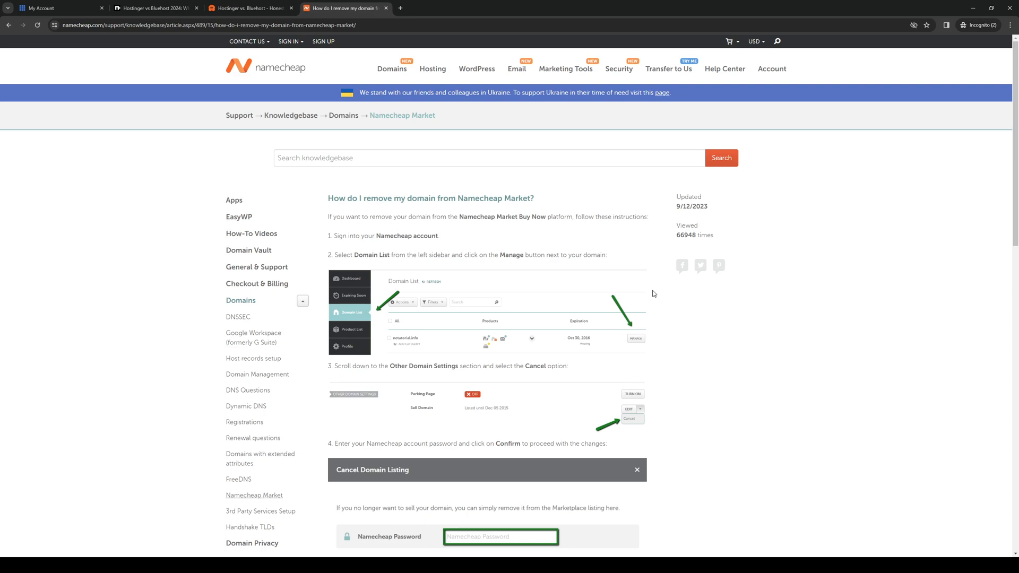
mouse_move(535, 259)
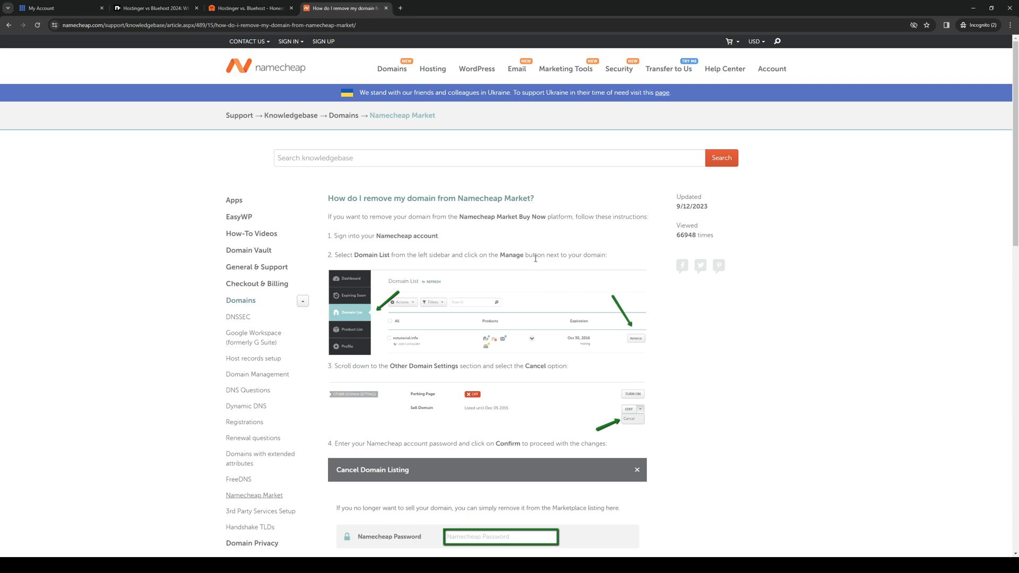
mouse_move(438, 399)
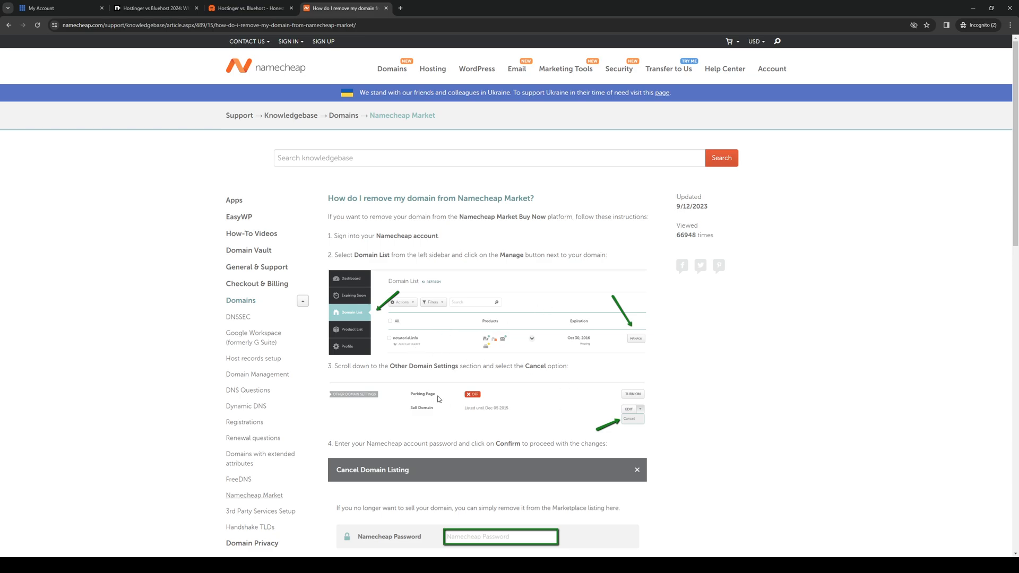
scroll(down, 3)
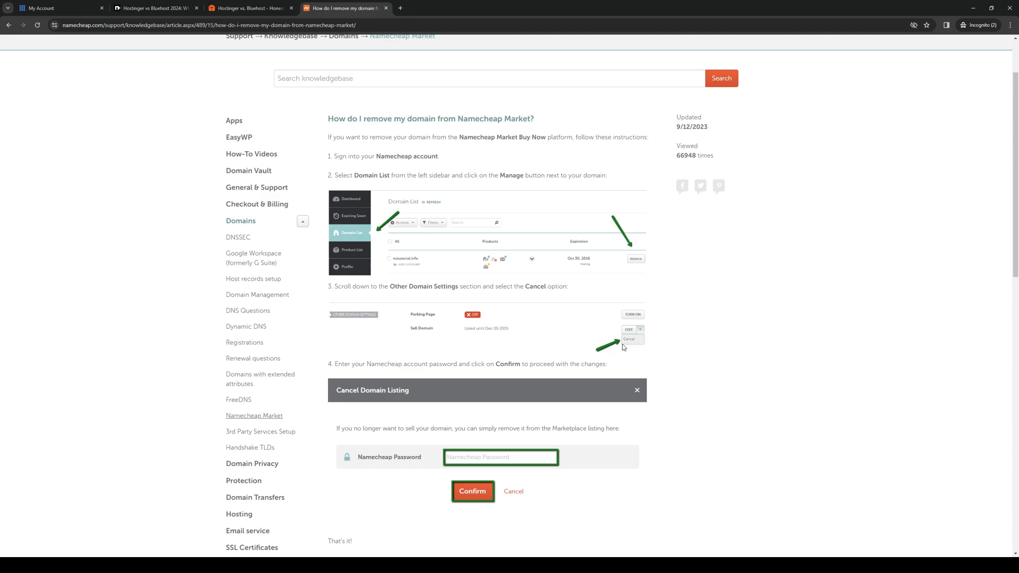
mouse_move(647, 330)
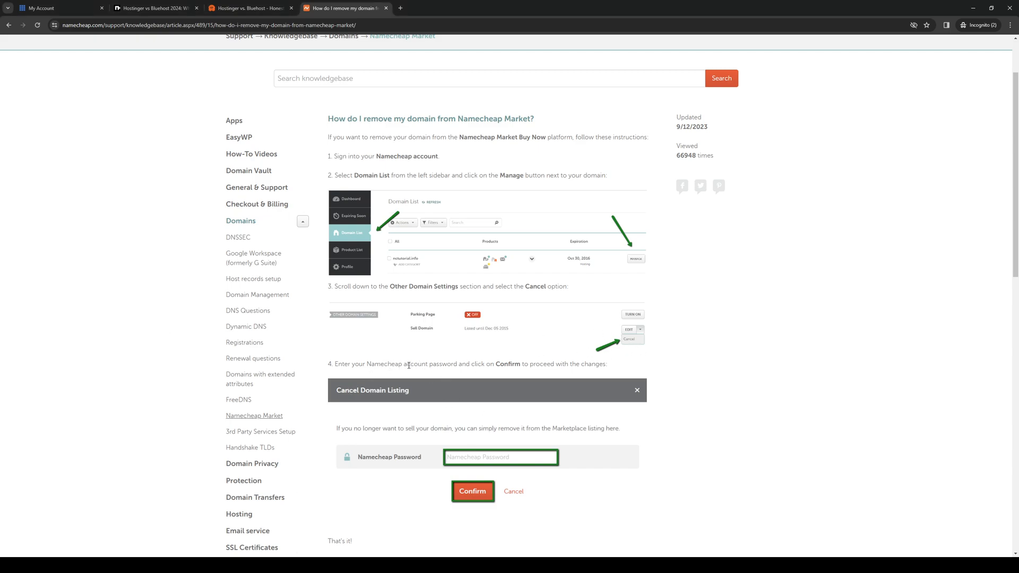
mouse_move(672, 379)
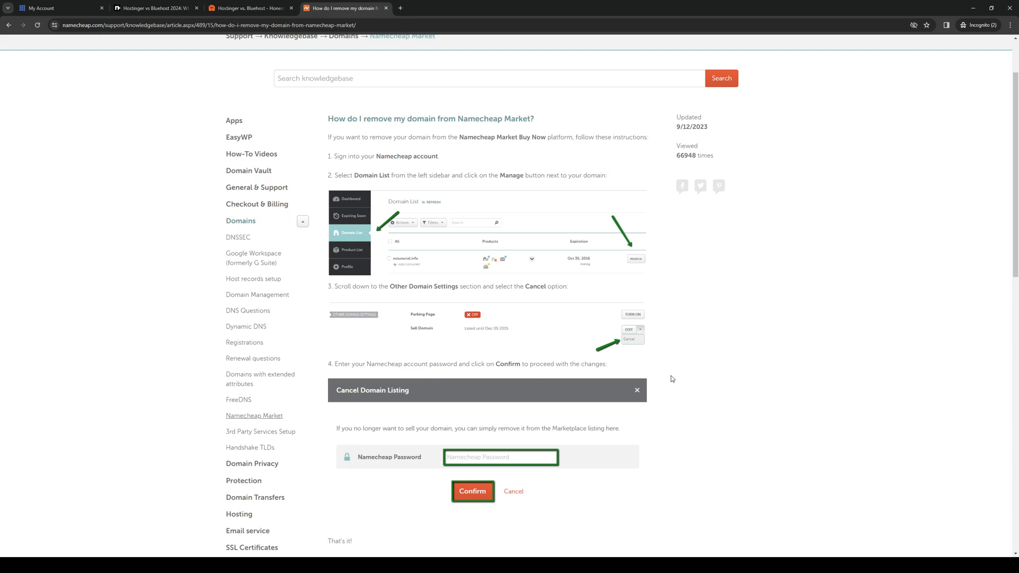
scroll(down, 3)
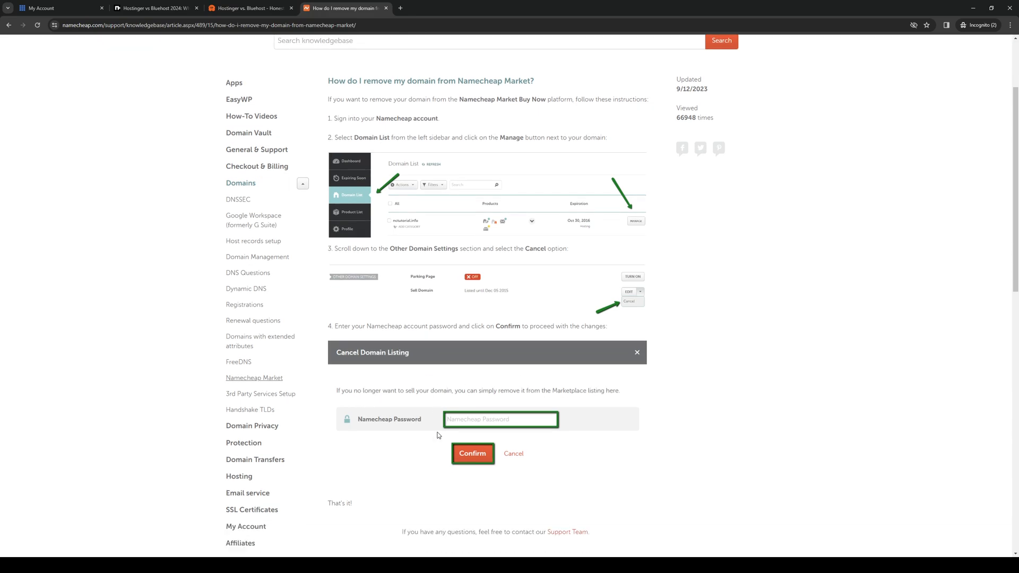
scroll(down, 3)
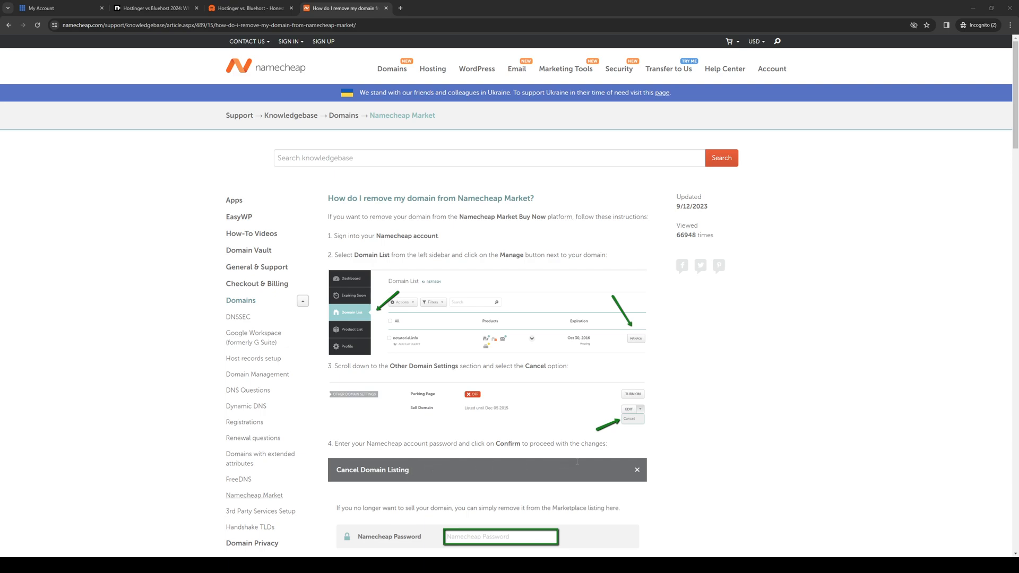
mouse_move(704, 461)
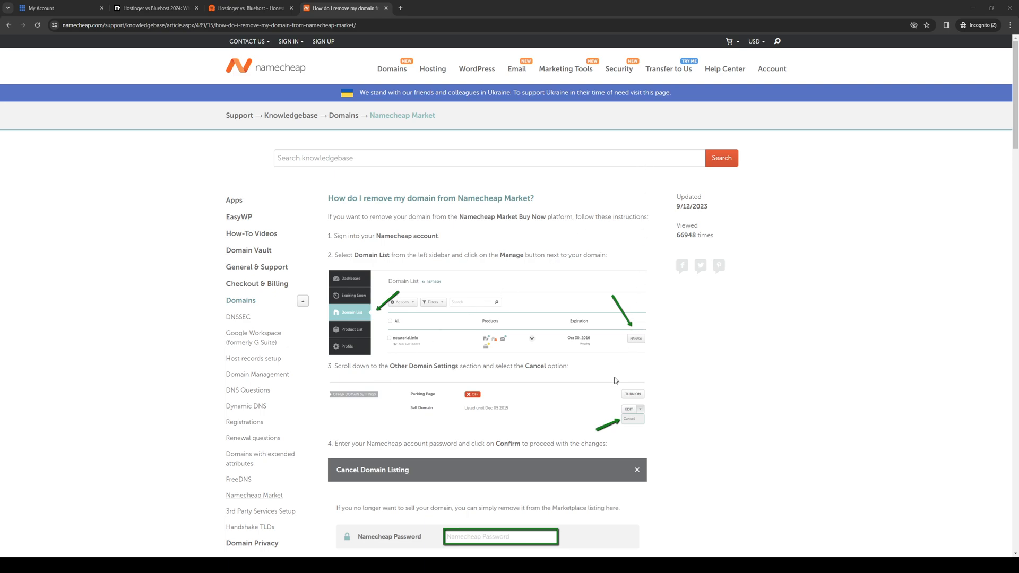
mouse_move(622, 377)
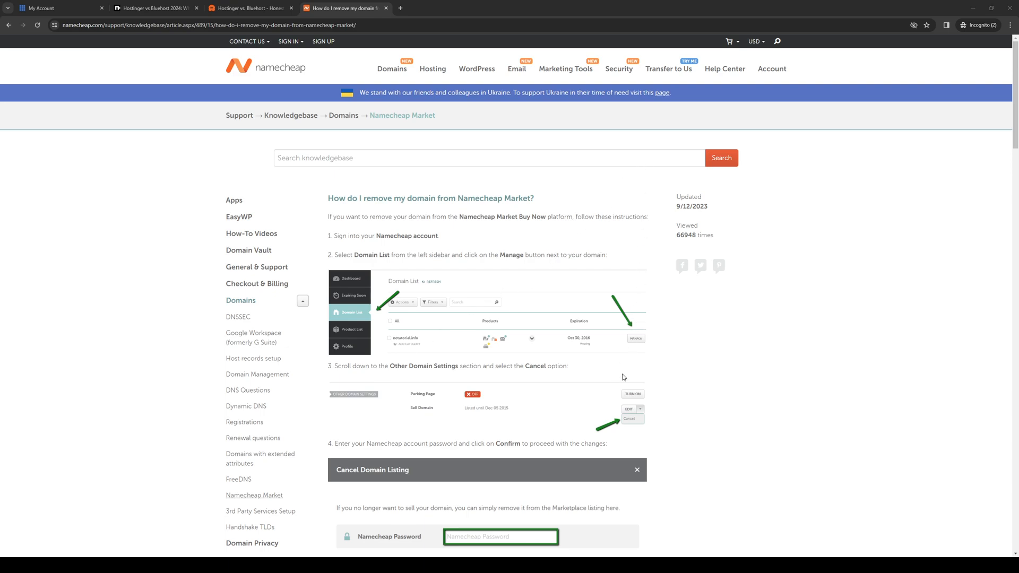